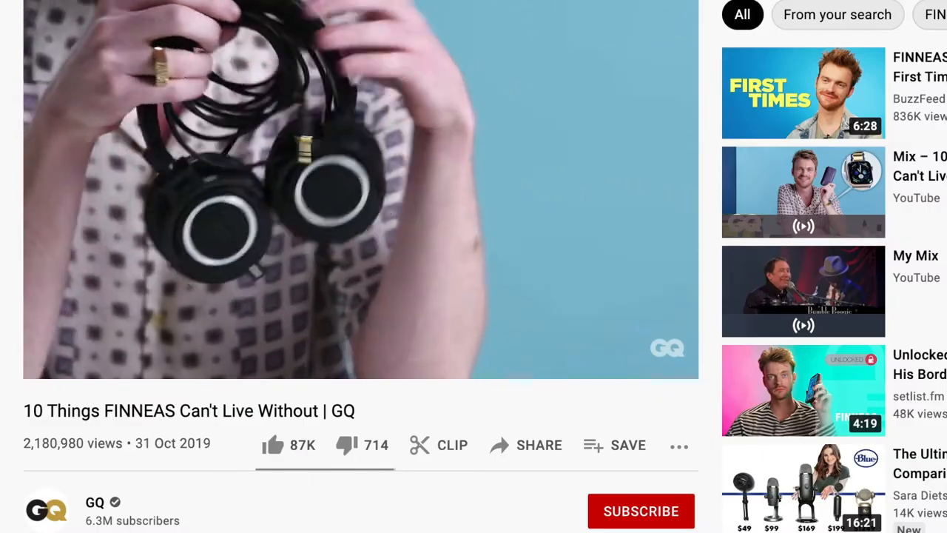
scroll("up", 3)
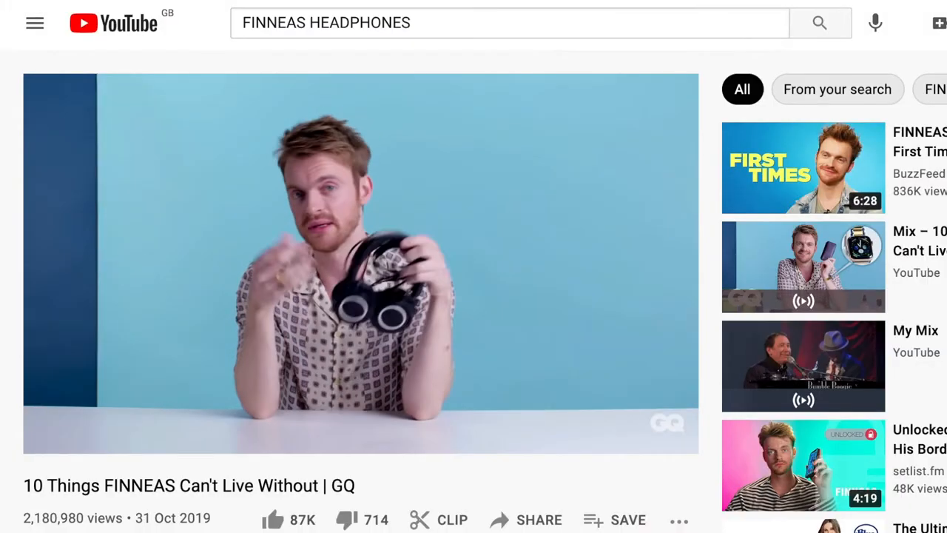